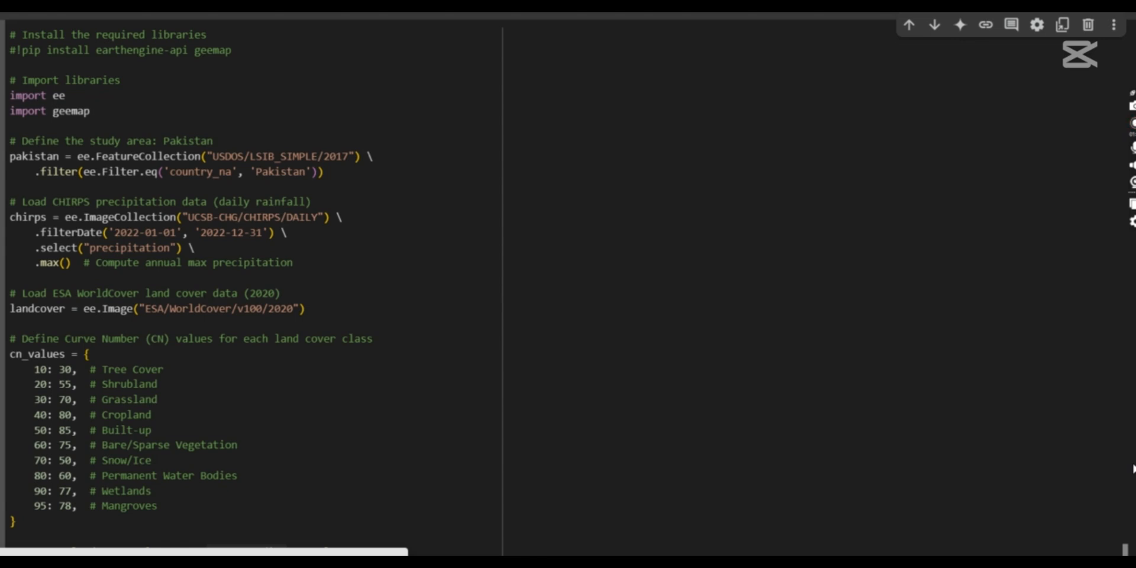
{"action": "mouse_move", "coordinate": [1008, 362]}
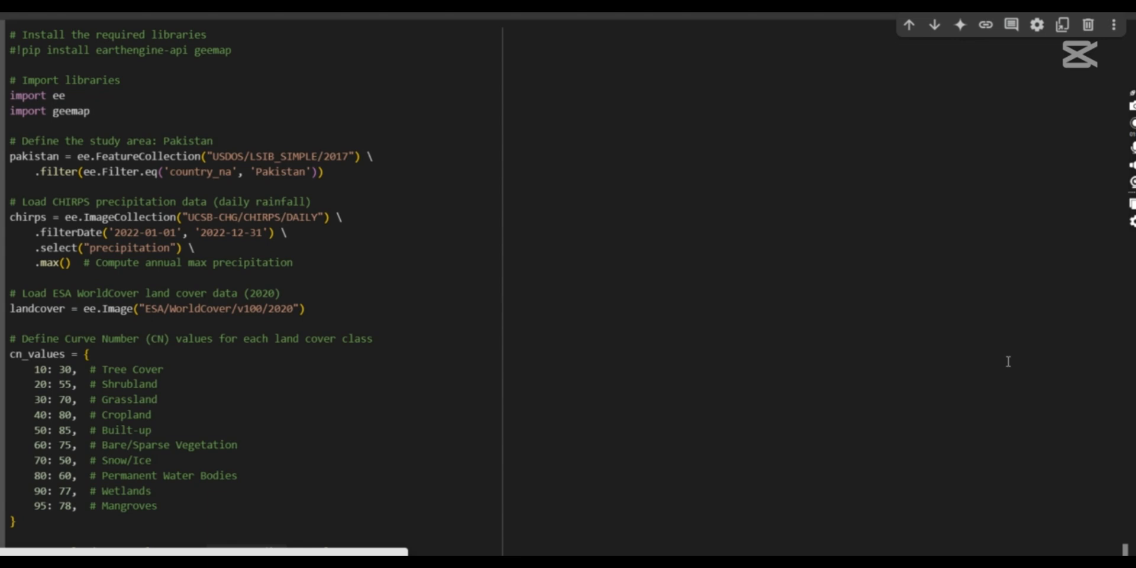
Step: Review the library imports, the annual-maximum precipitation band, and the Tree Cover land-cover class
{"action": "left_click_drag", "start_coordinate": [7, 95], "coordinate": [90, 111]}
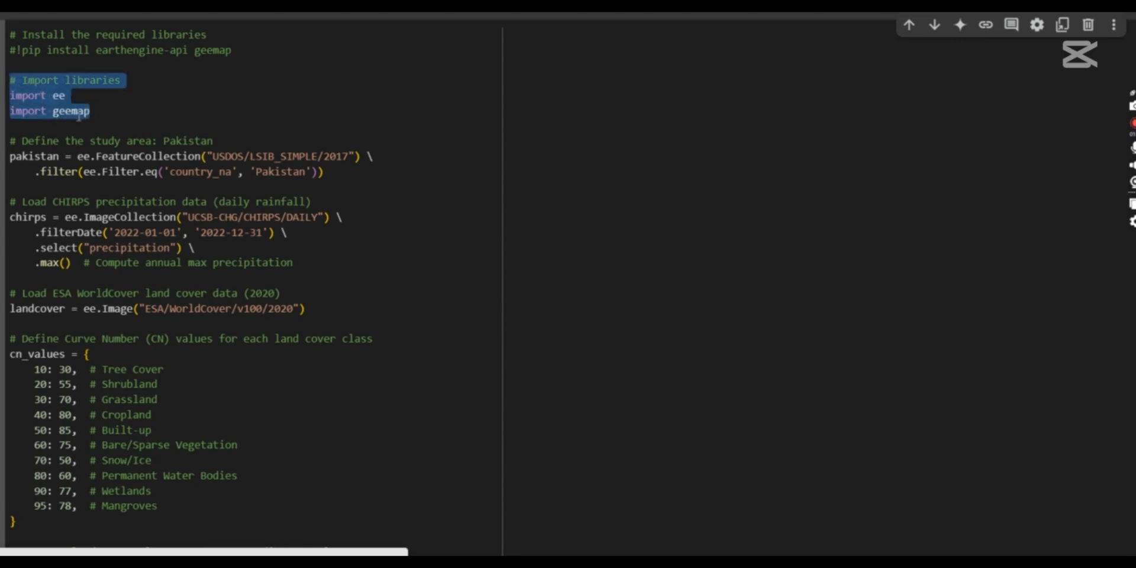
{"action": "mouse_move", "coordinate": [251, 184]}
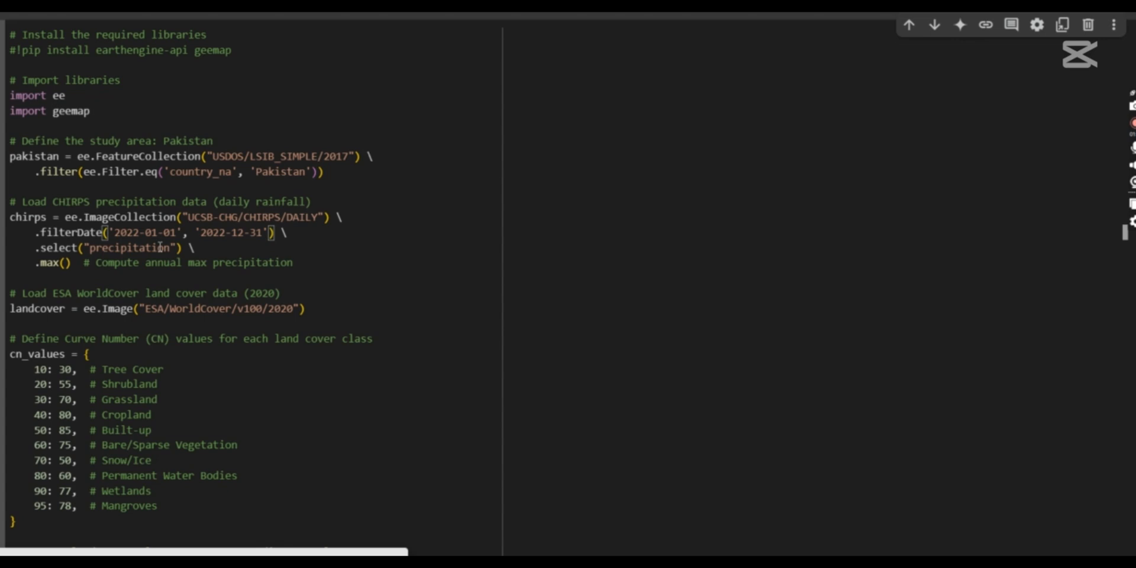
{"action": "double_click", "coordinate": [194, 263]}
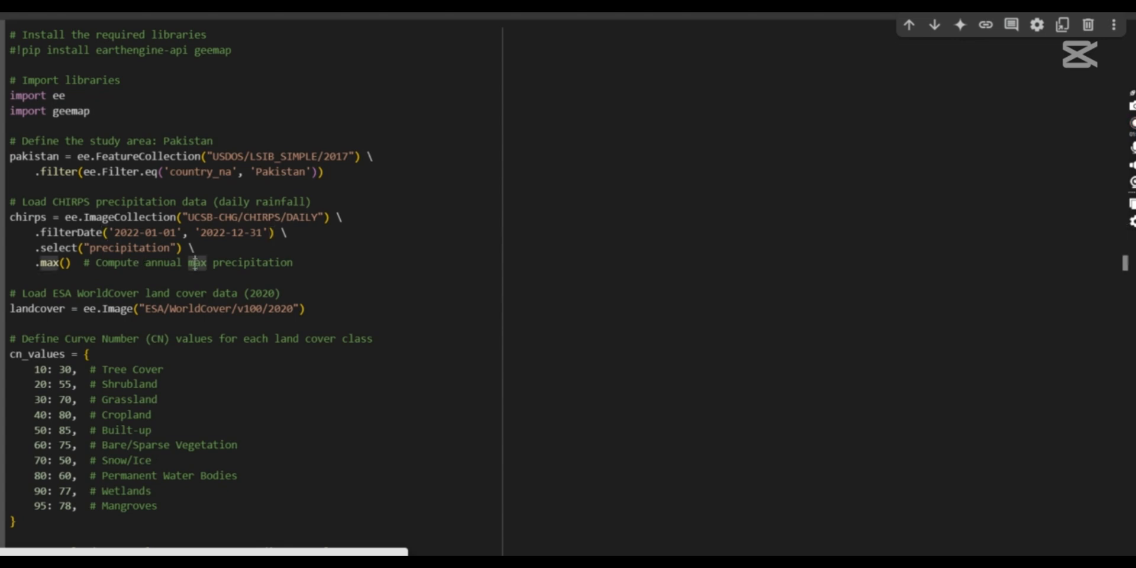
{"action": "double_click", "coordinate": [45, 263]}
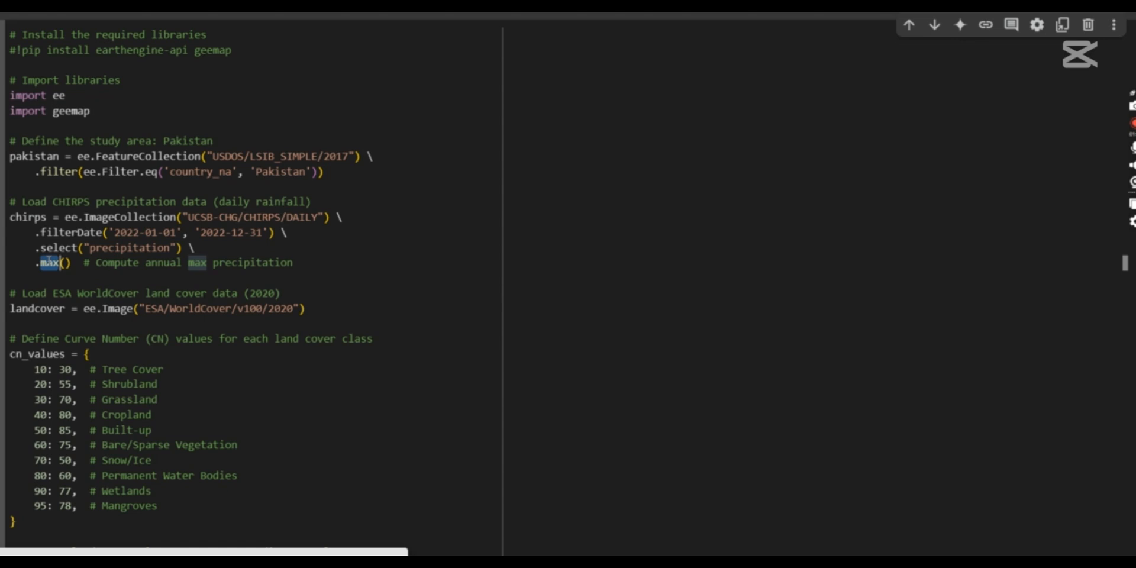
{"action": "mouse_move", "coordinate": [48, 262]}
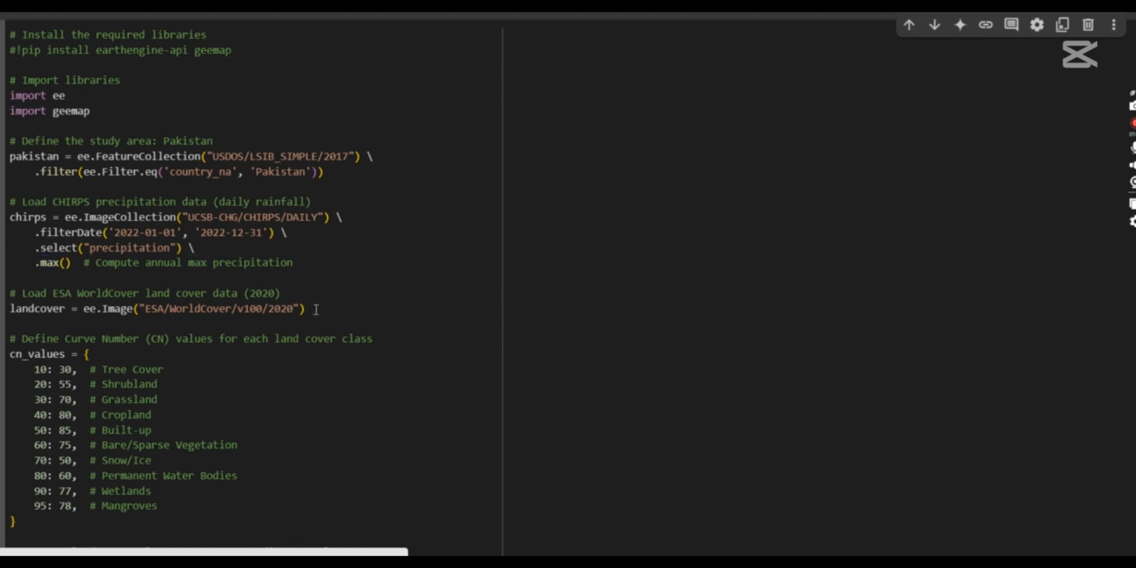
{"action": "left_click_drag", "start_coordinate": [7, 294], "coordinate": [307, 309]}
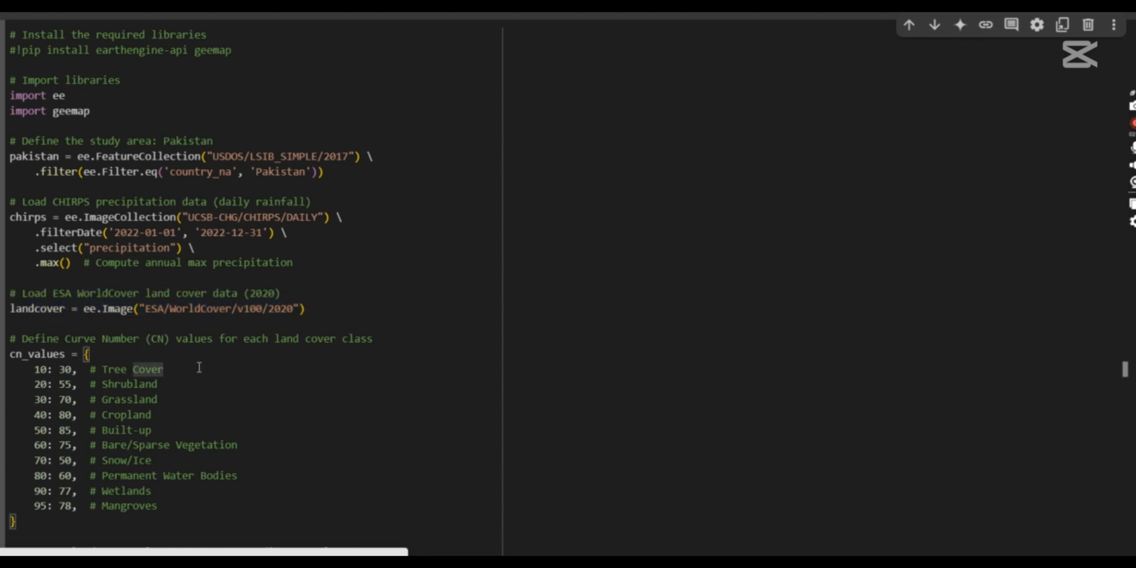
{"action": "mouse_move", "coordinate": [244, 311]}
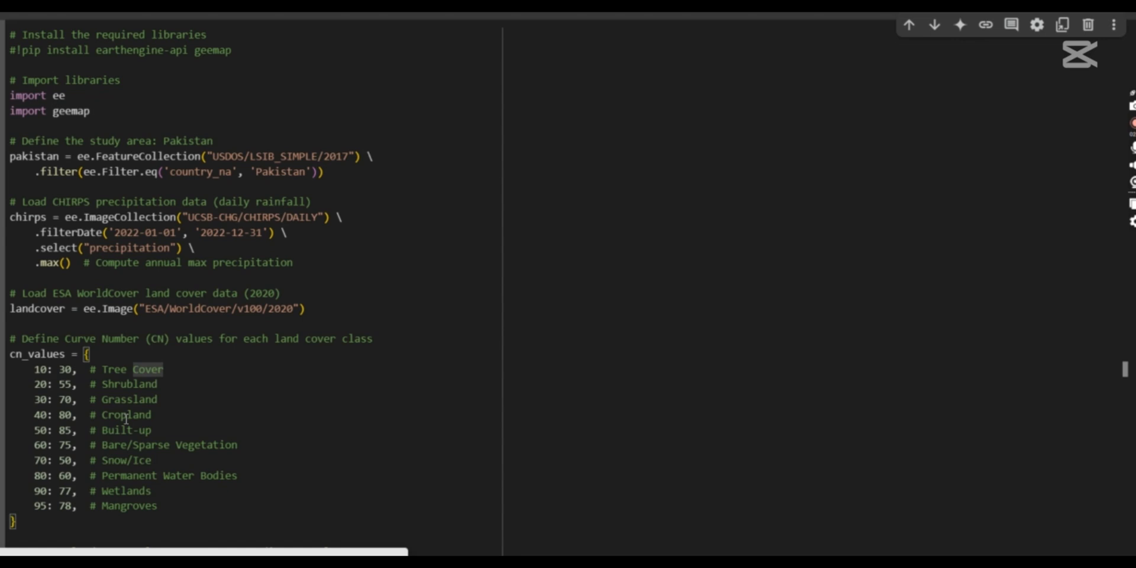
{"action": "mouse_move", "coordinate": [366, 403]}
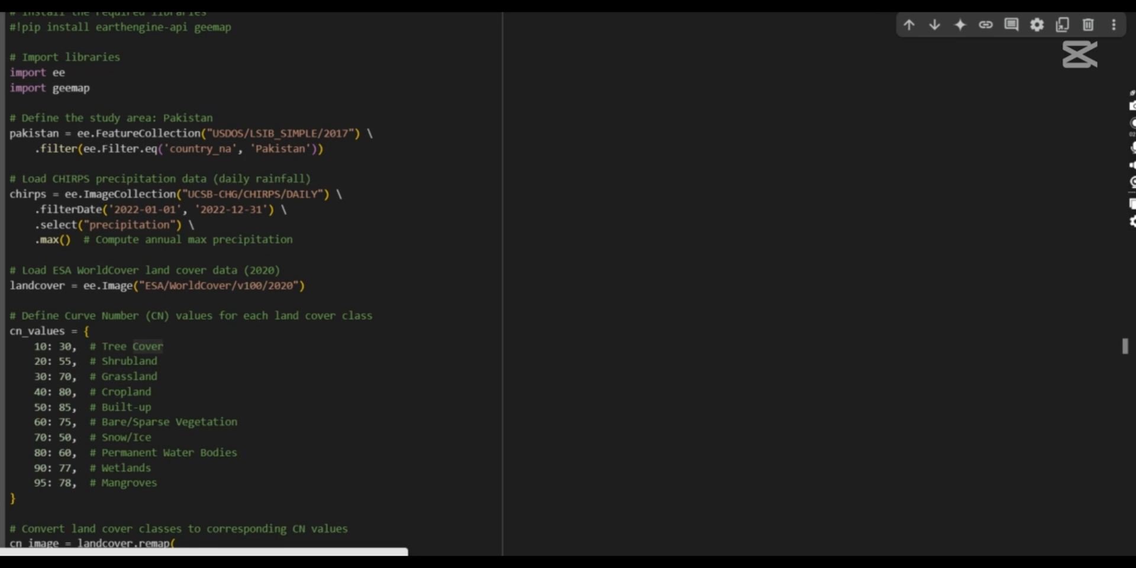
Step: Review the land-cover-to-CN conversion, the maximum retention formula with constant 25400, and the runoff equation
{"action": "scroll", "scroll_direction": "down", "scroll_amount": 3}
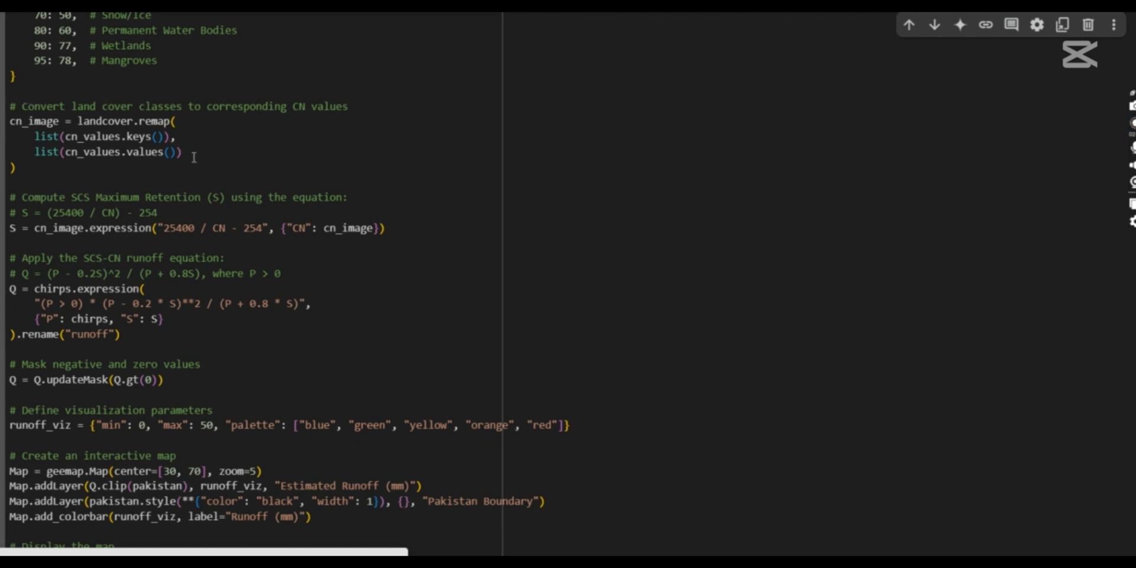
{"action": "left_click_drag", "start_coordinate": [11, 106], "coordinate": [181, 153]}
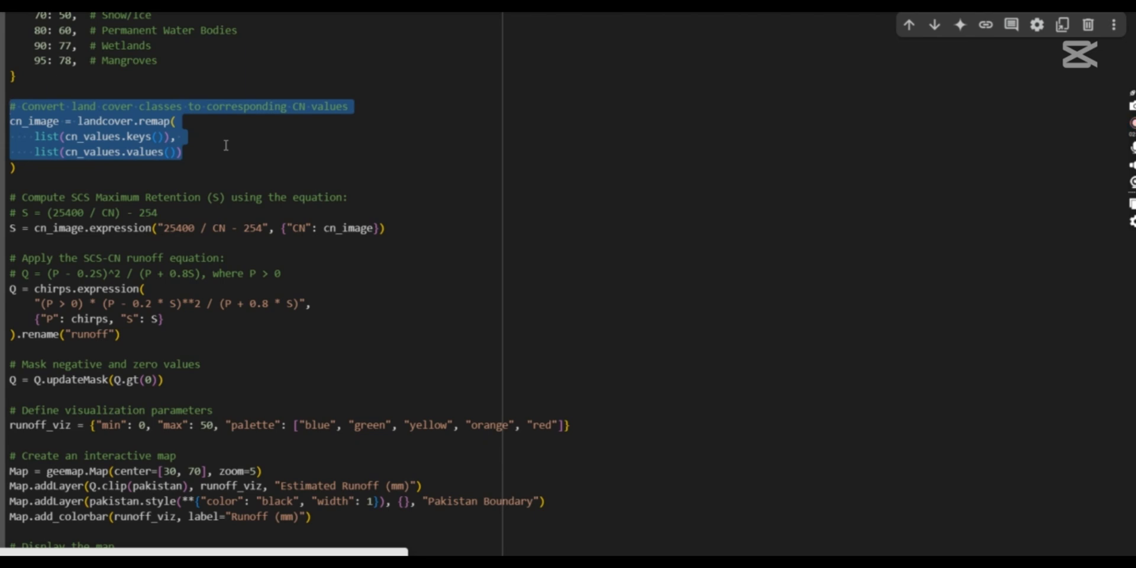
{"action": "mouse_move", "coordinate": [9, 201]}
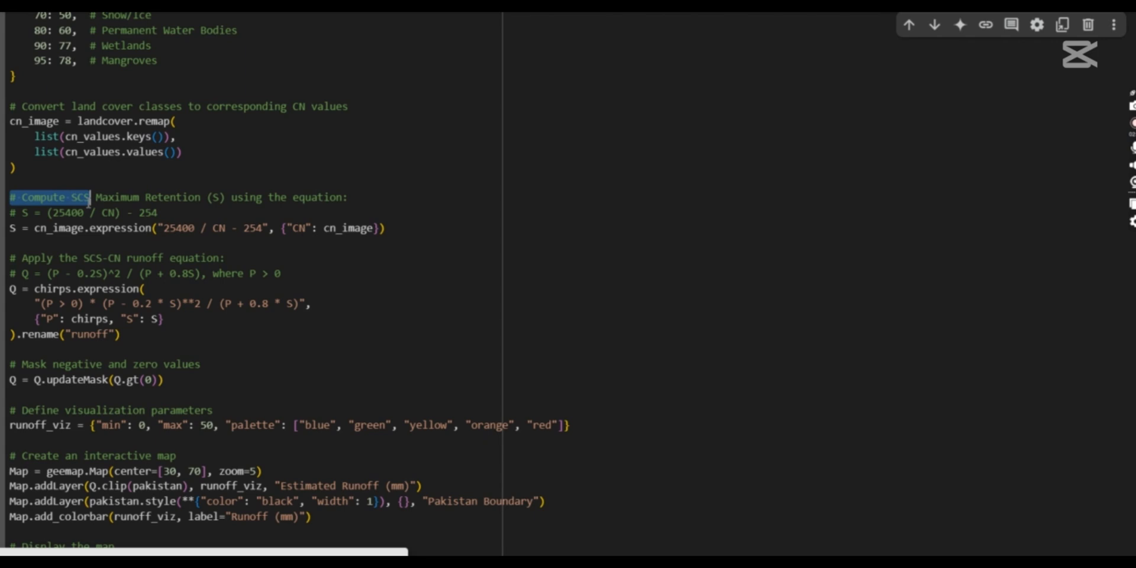
{"action": "left_click_drag", "start_coordinate": [86, 197], "coordinate": [174, 214]}
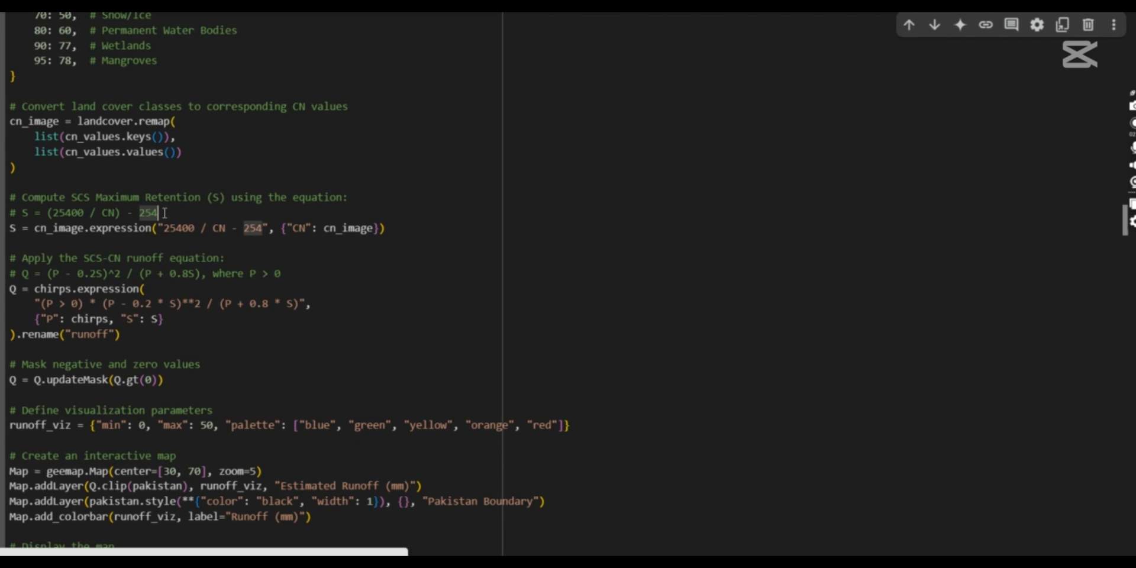
{"action": "mouse_move", "coordinate": [24, 210]}
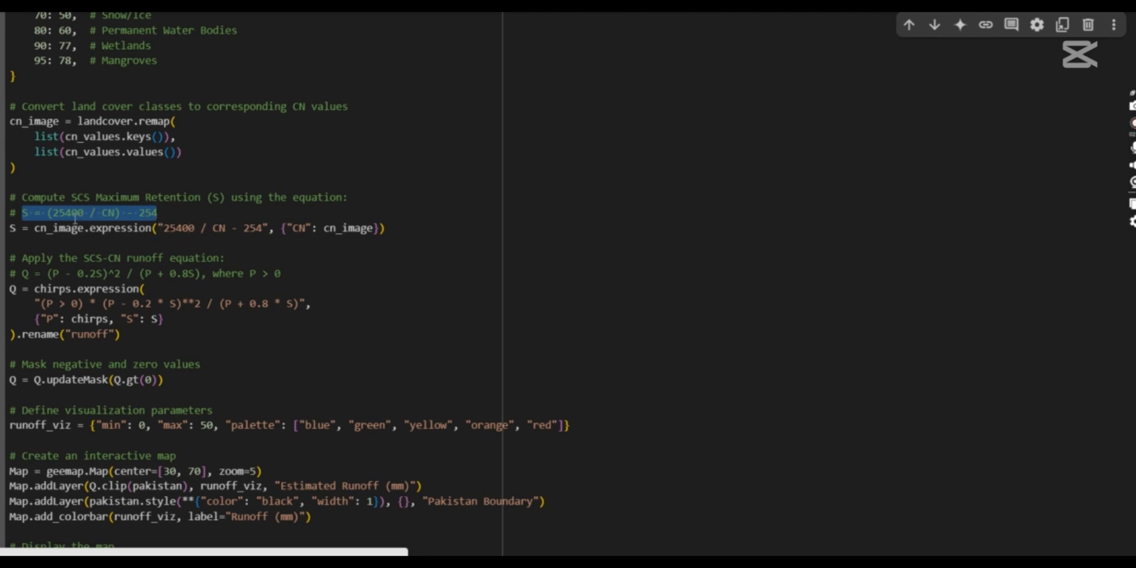
{"action": "double_click", "coordinate": [175, 227]}
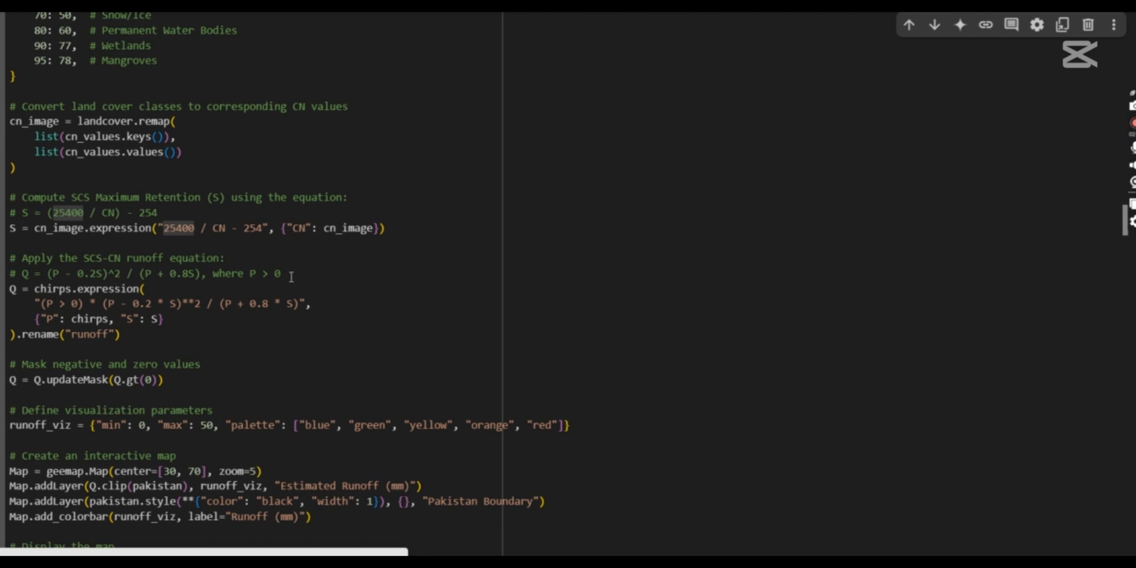
{"action": "triple_click", "coordinate": [144, 273]}
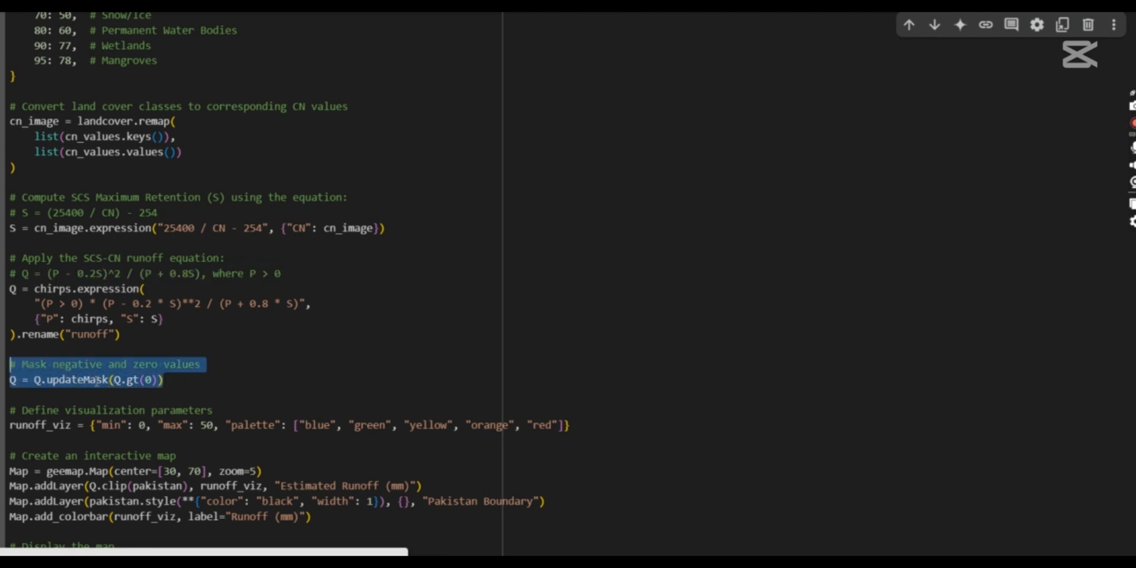
{"action": "mouse_move", "coordinate": [311, 392]}
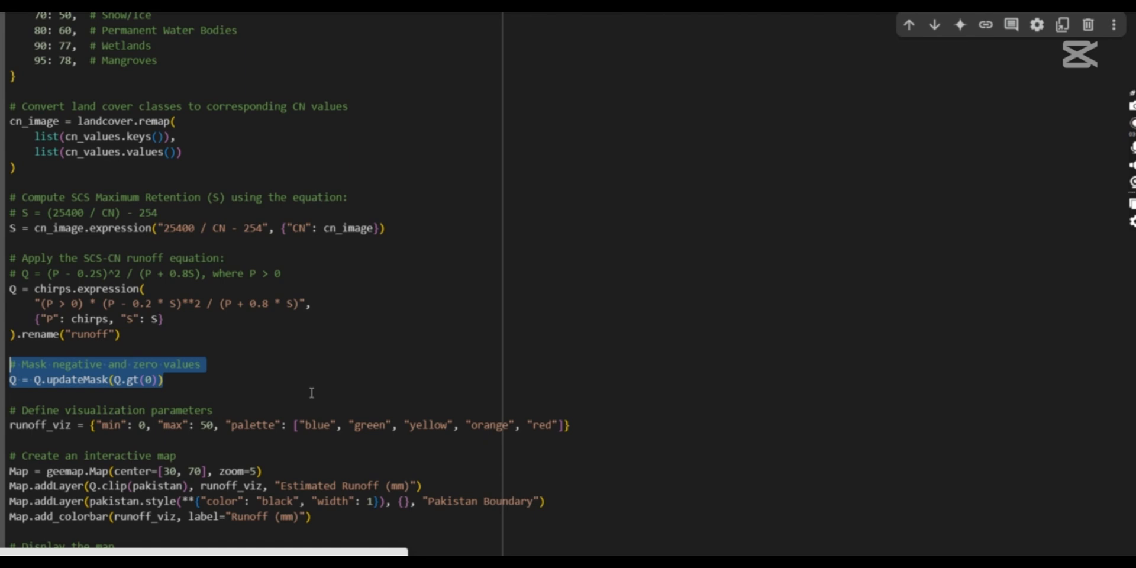
{"action": "mouse_move", "coordinate": [973, 262]}
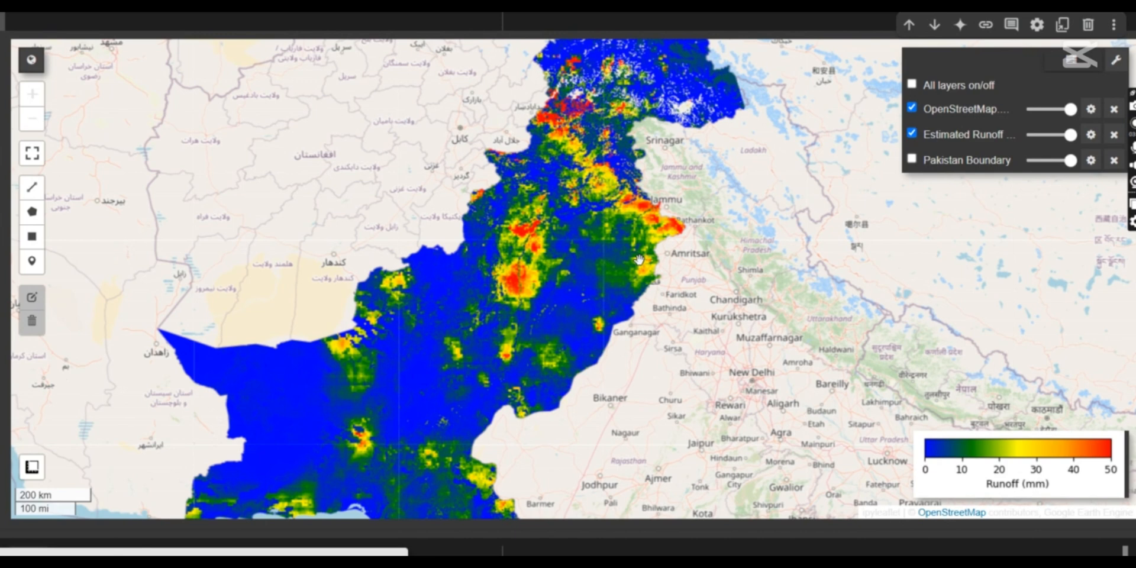
{"action": "mouse_move", "coordinate": [1045, 458]}
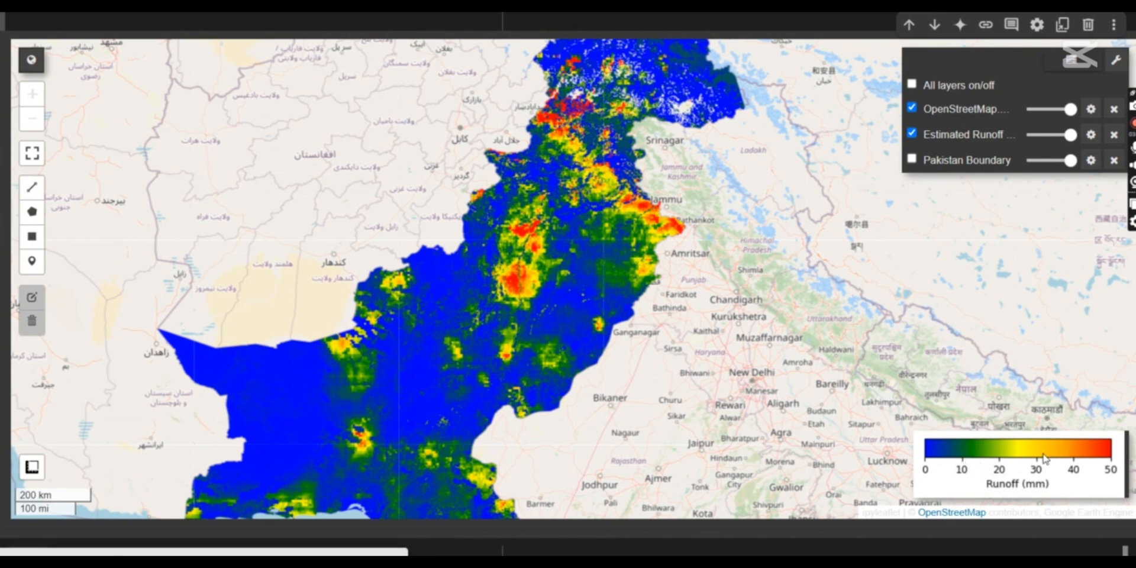
{"action": "mouse_move", "coordinate": [621, 339]}
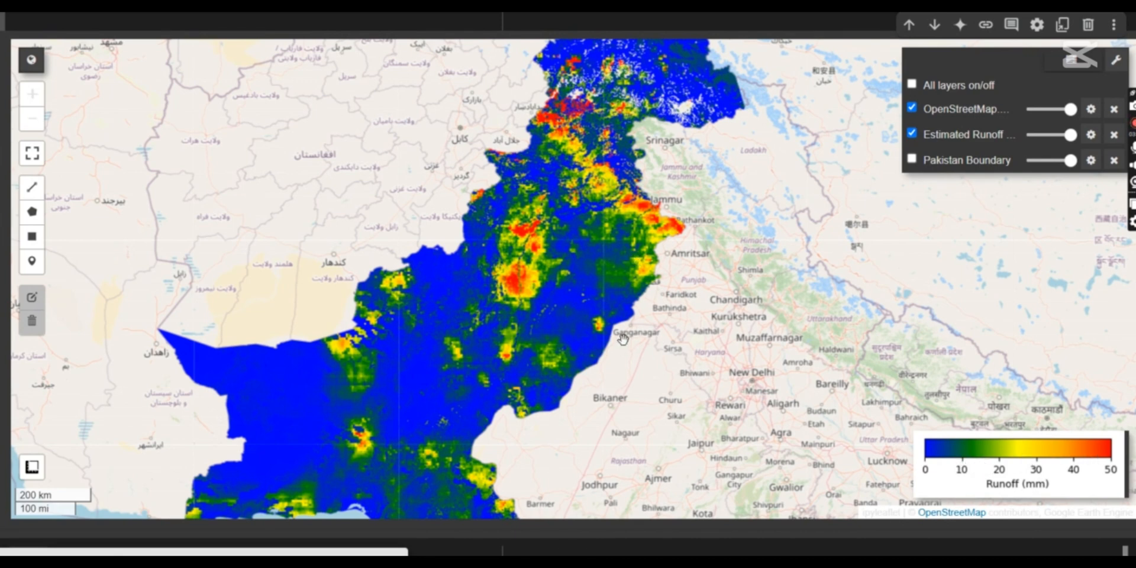
{"action": "mouse_move", "coordinate": [377, 399]}
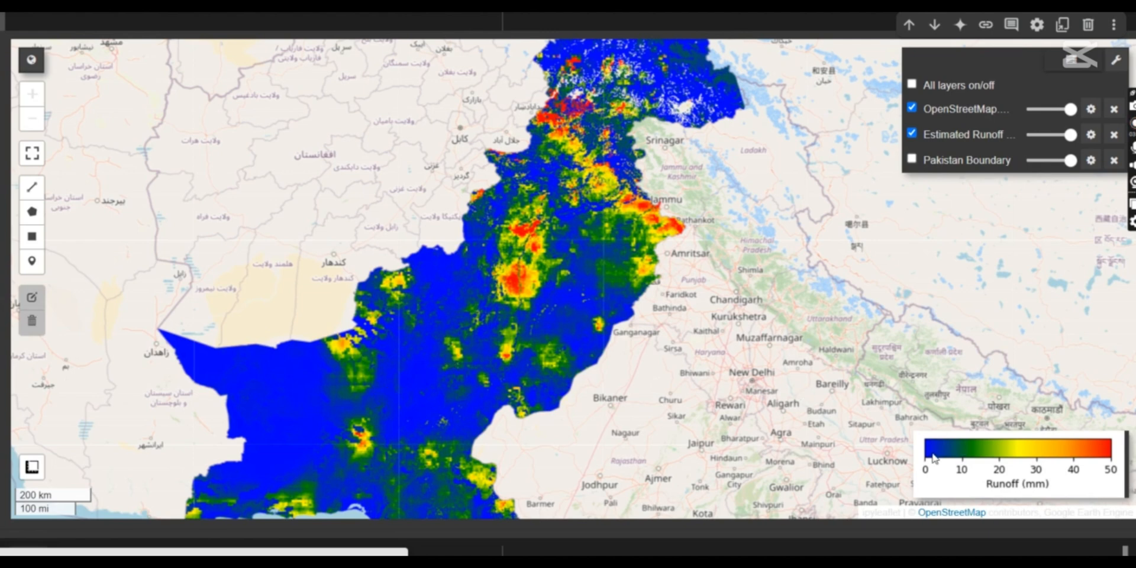
{"action": "mouse_move", "coordinate": [928, 476]}
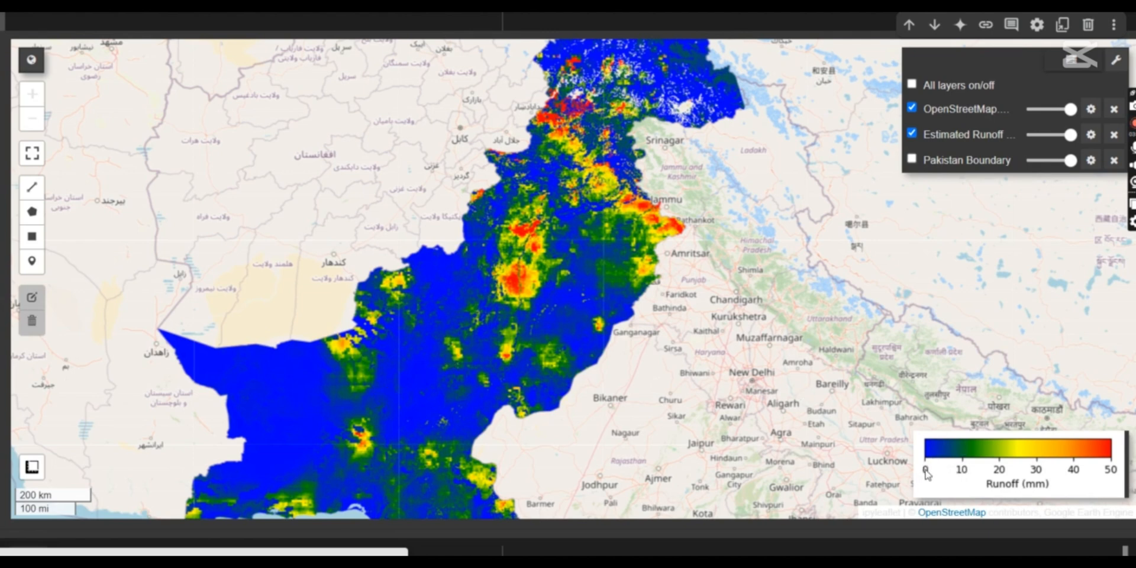
{"action": "mouse_move", "coordinate": [964, 472]}
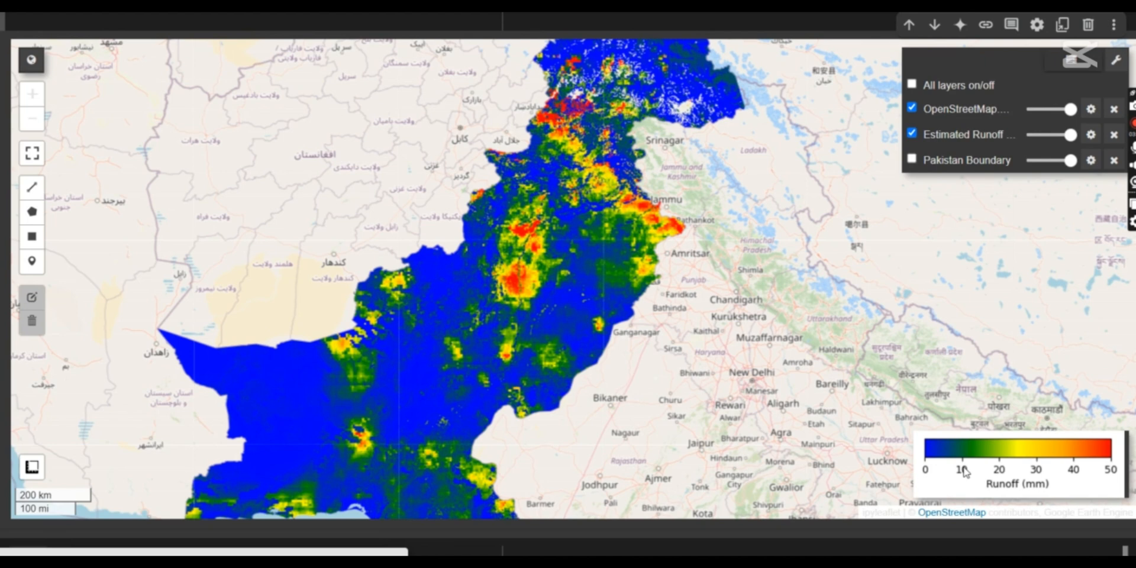
{"action": "mouse_move", "coordinate": [991, 472]}
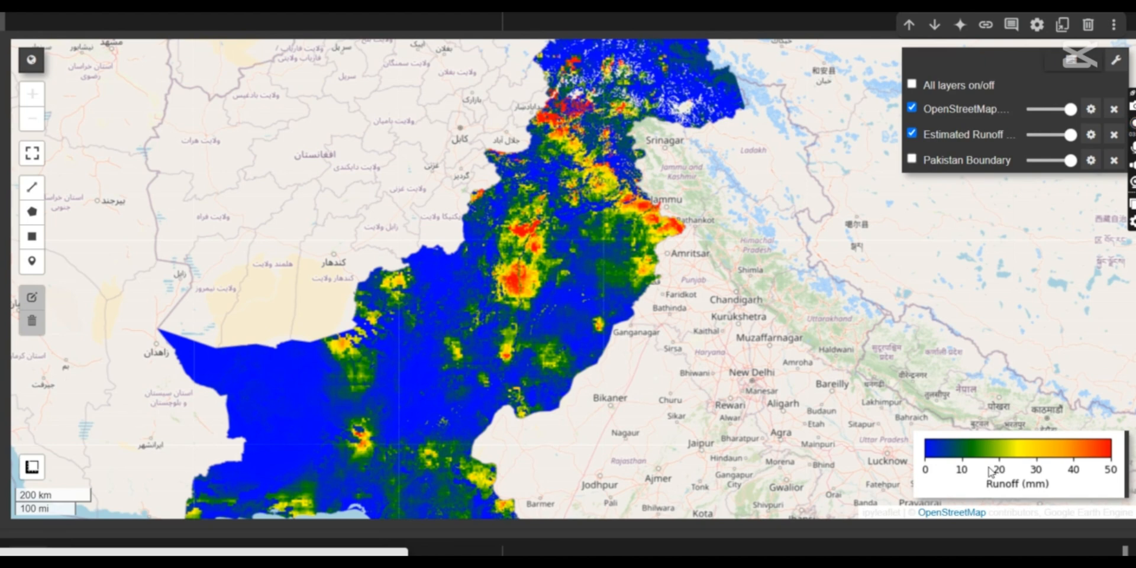
{"action": "mouse_move", "coordinate": [607, 221]}
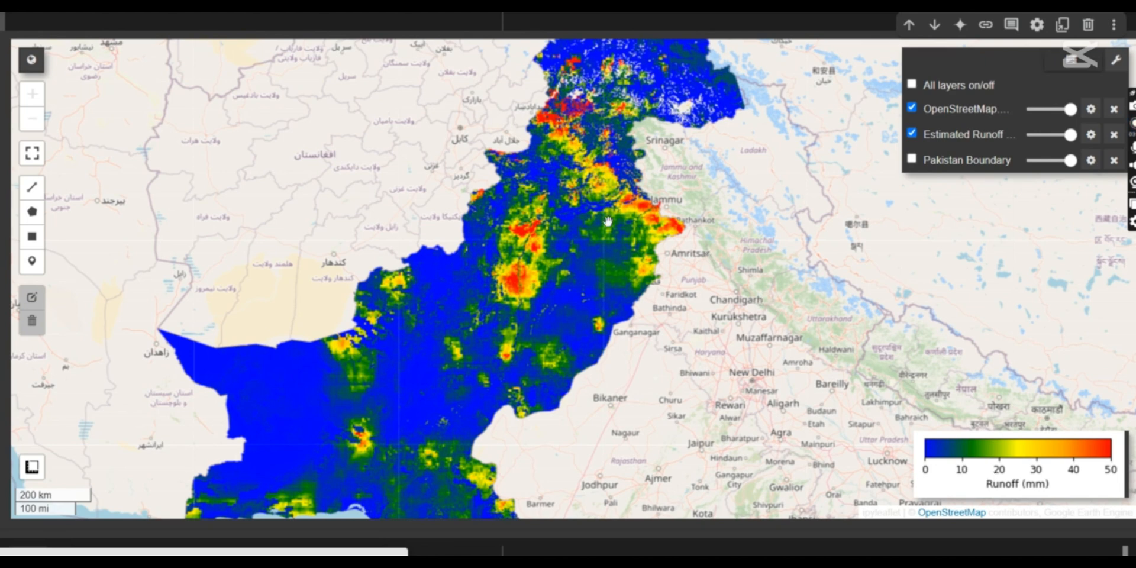
{"action": "mouse_move", "coordinate": [612, 283]}
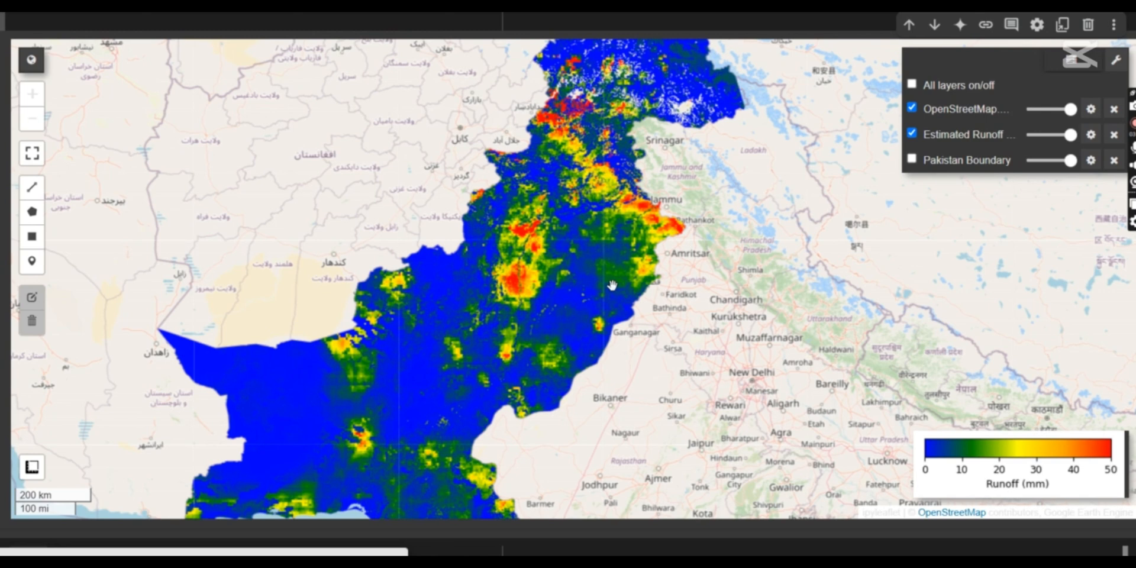
{"action": "mouse_move", "coordinate": [964, 462]}
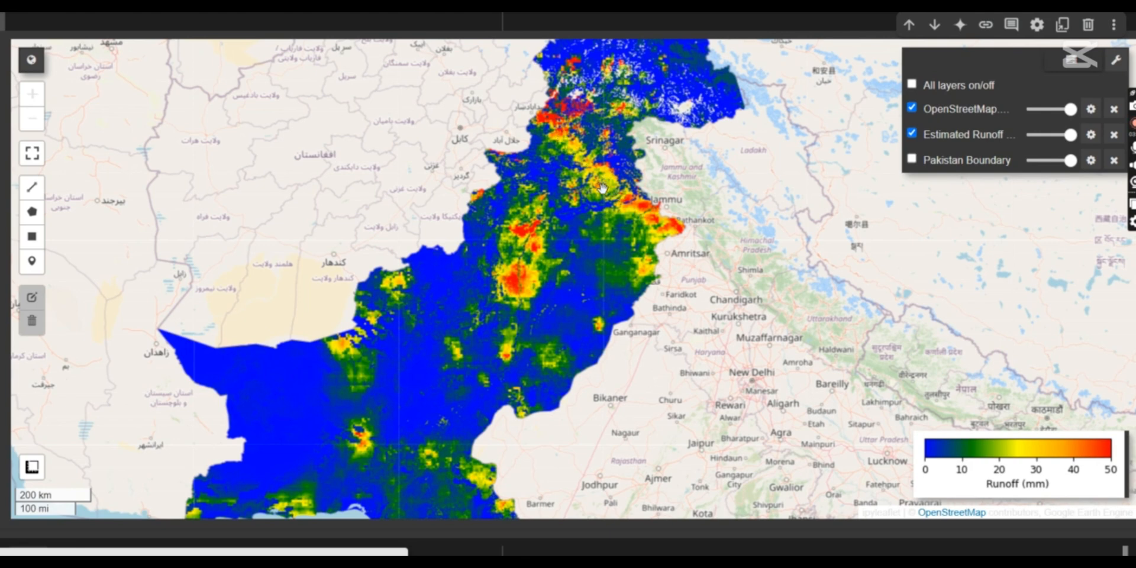
{"action": "mouse_move", "coordinate": [887, 416]}
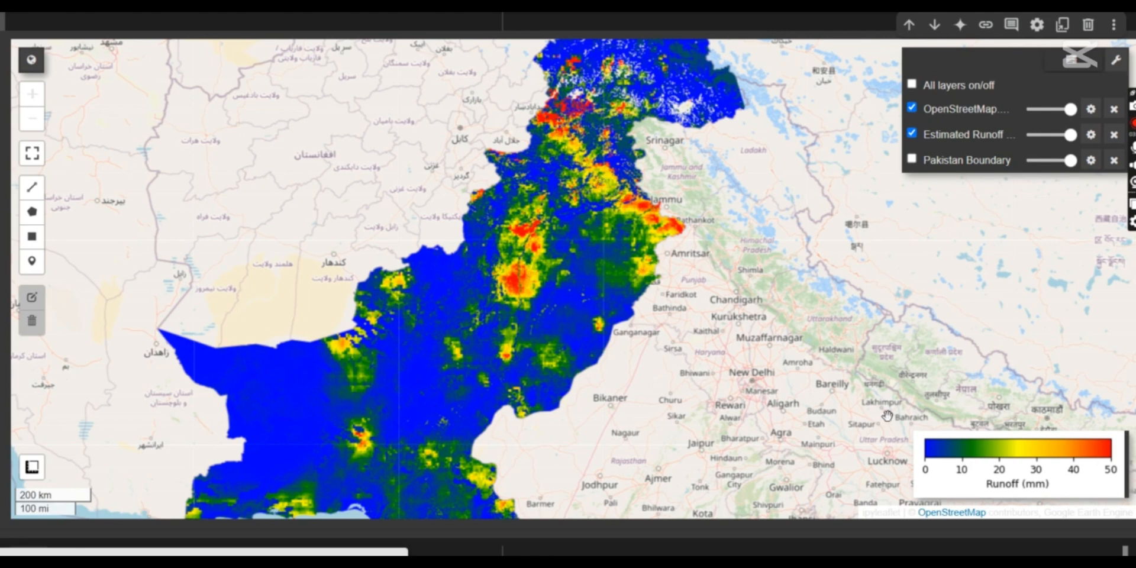
{"action": "mouse_move", "coordinate": [1077, 470]}
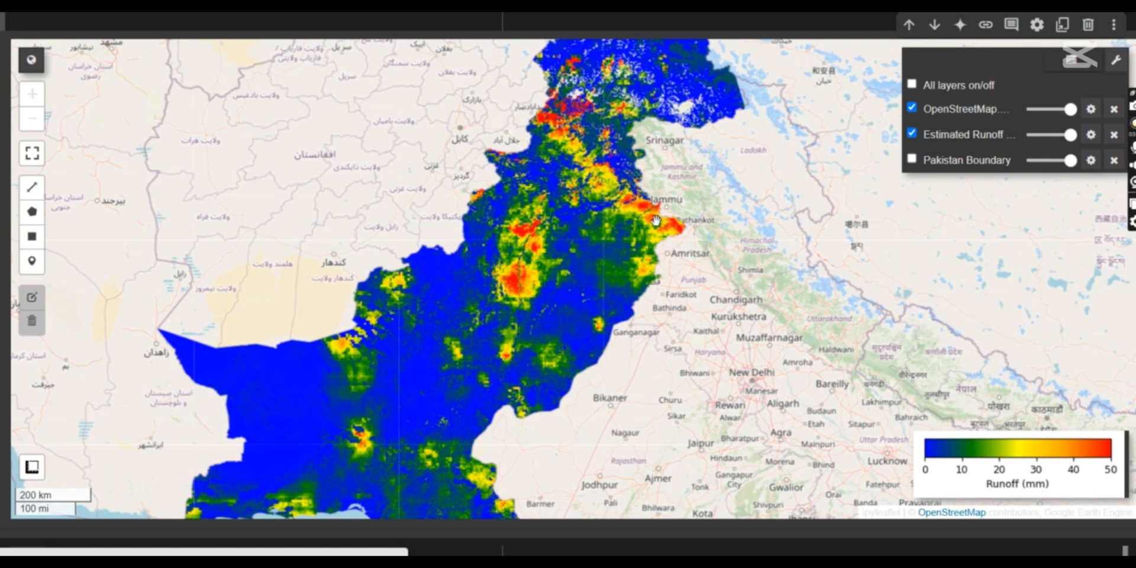
{"action": "mouse_move", "coordinate": [530, 197]}
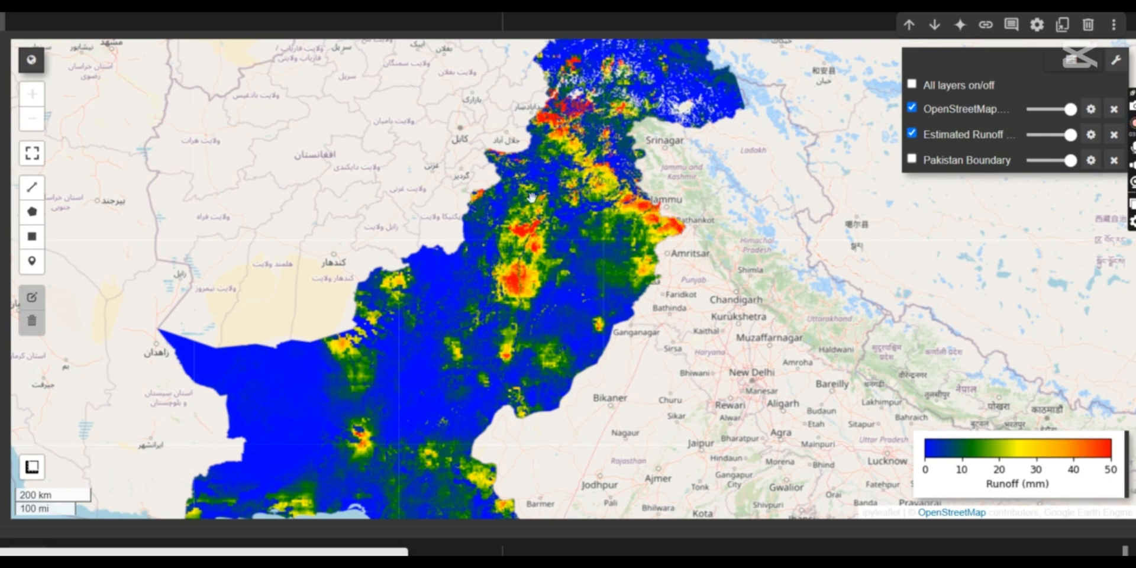
{"action": "mouse_move", "coordinate": [1092, 481]}
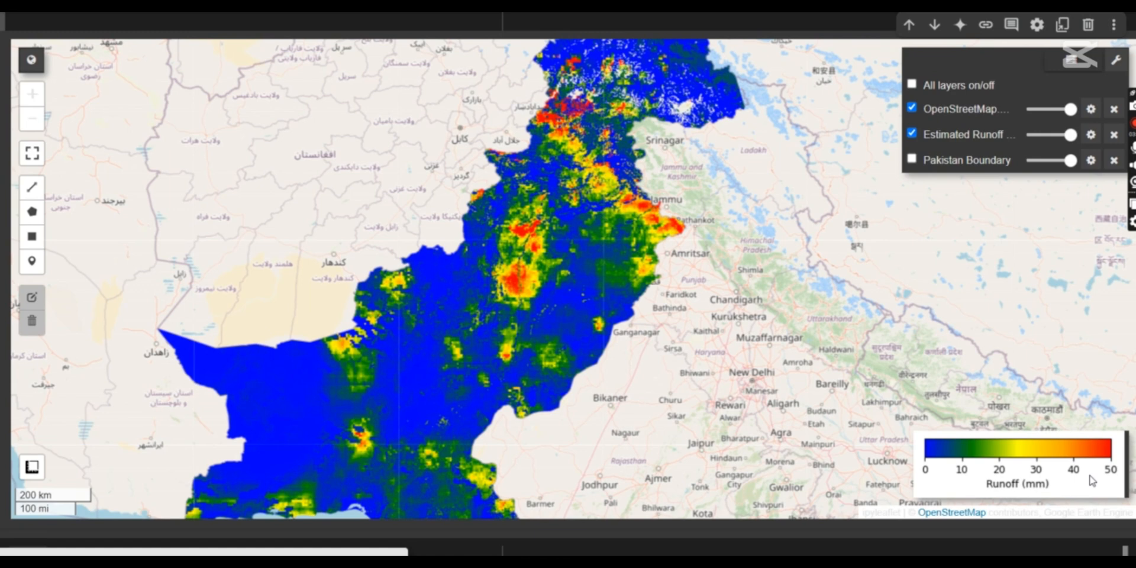